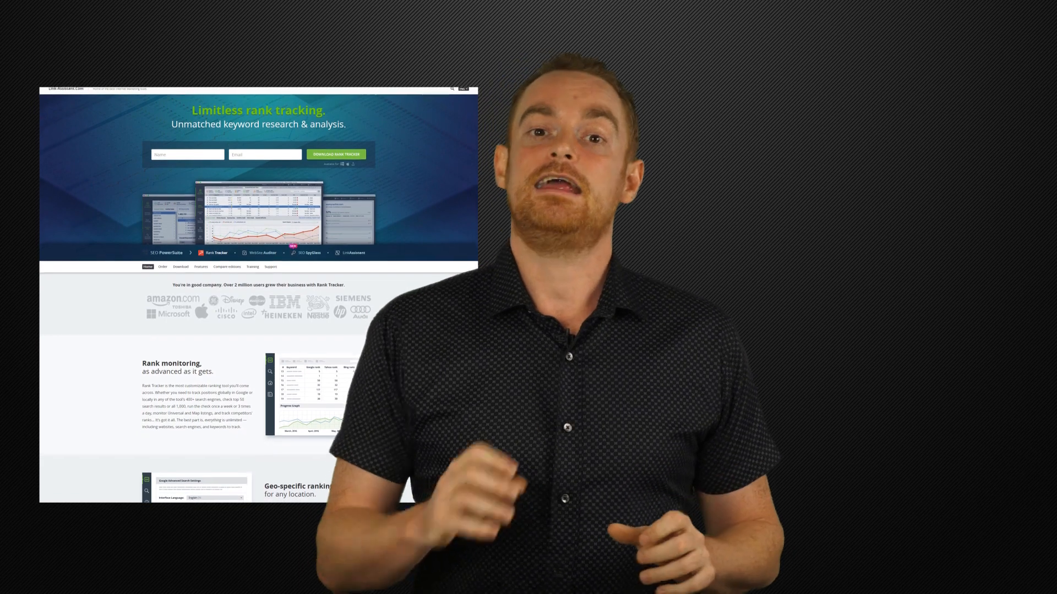
# Review the Rank Tracker homepage sections, then begin entering the site URL 'mattheww'
pyautogui.scroll(-3)
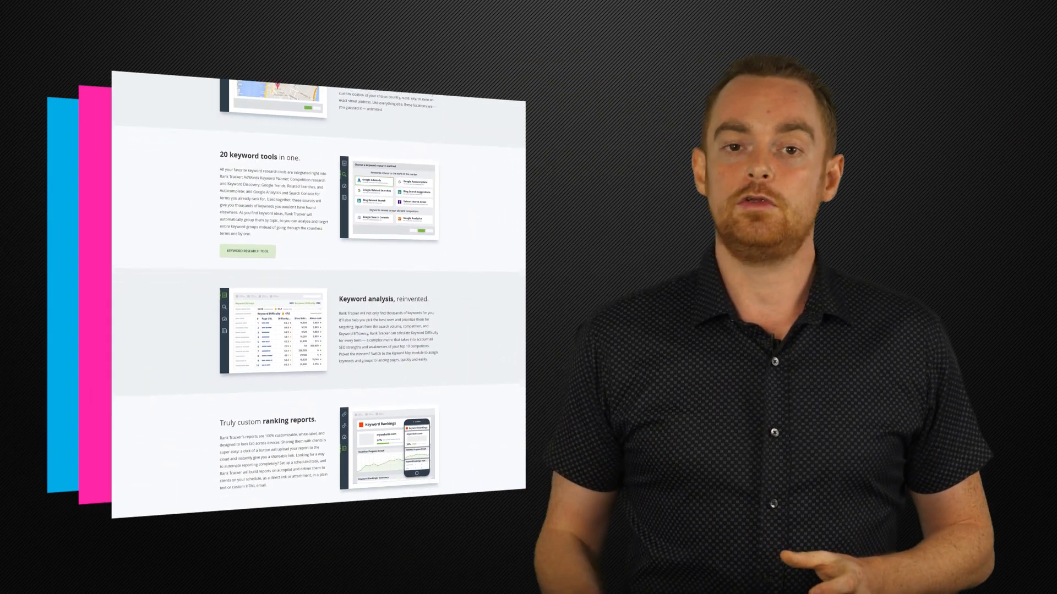
pyautogui.write('matthewwoodward.co.uk')
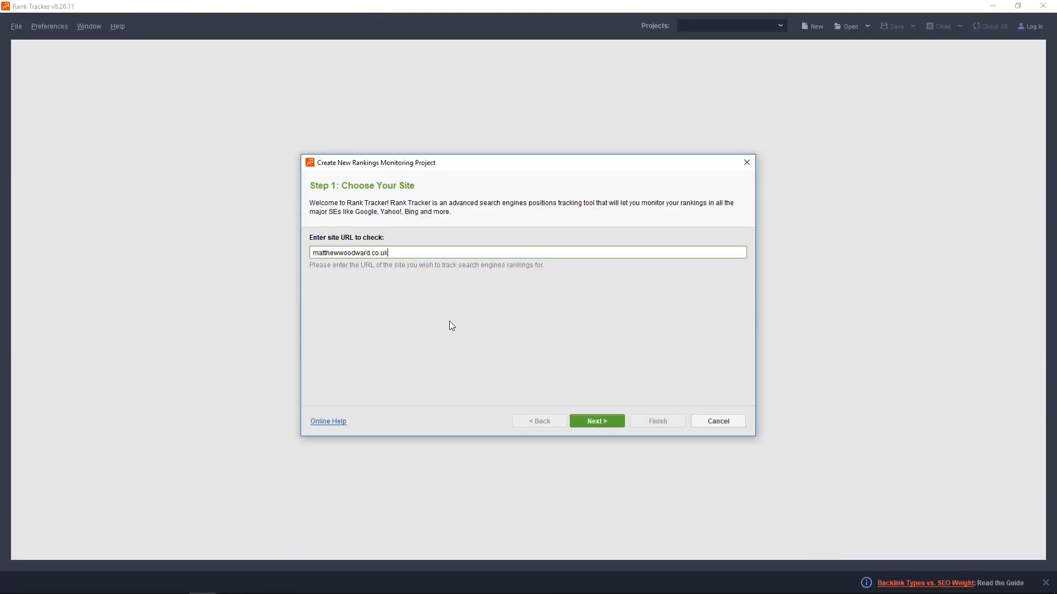
pyautogui.moveTo(596, 420)
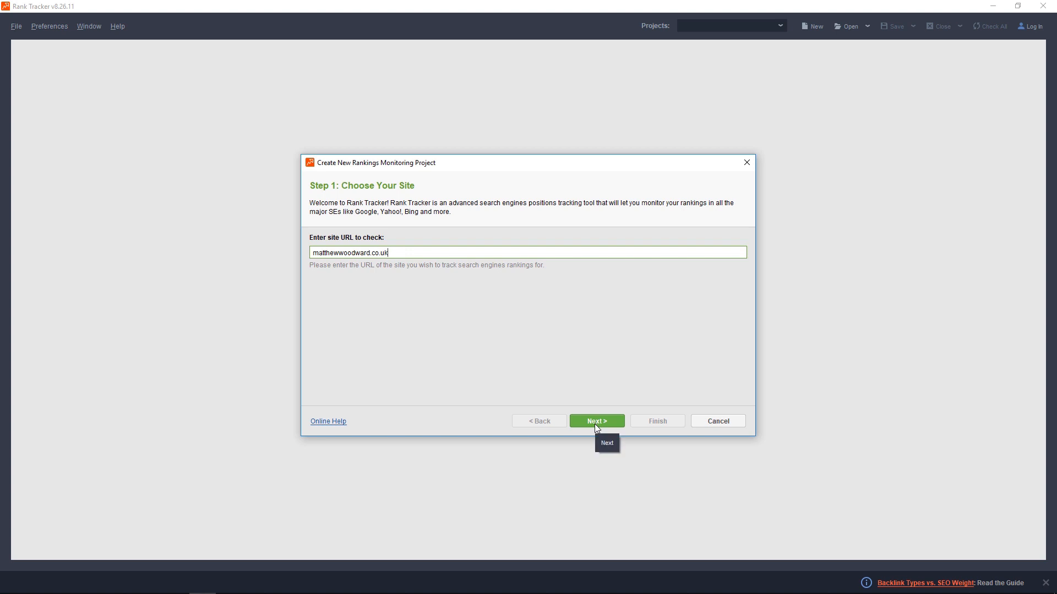
# Confirm matthewwoodward.co.uk as the project site and move to the next wizard step
pyautogui.click(595, 421)
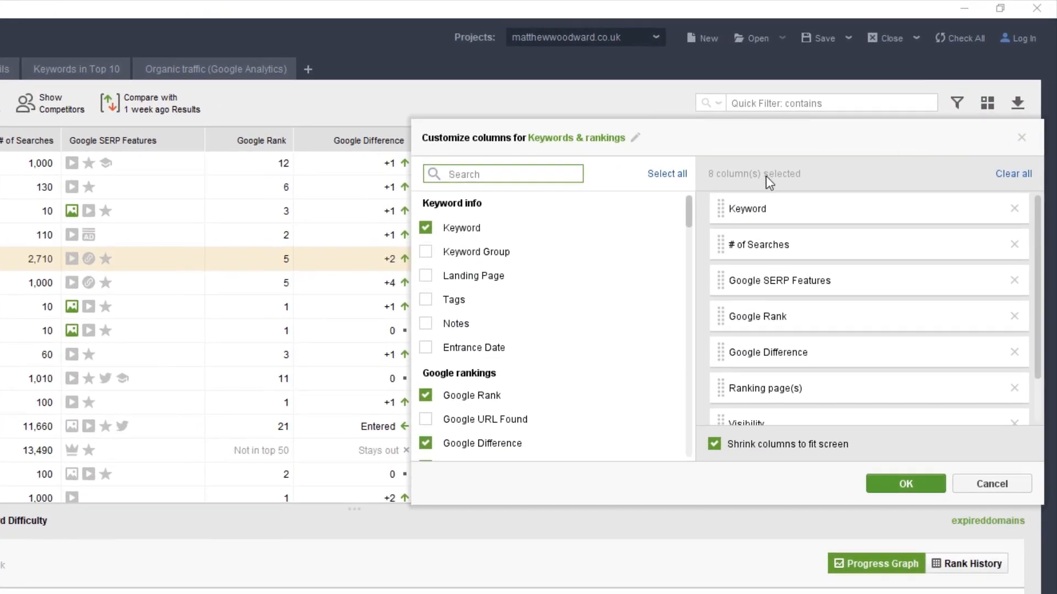
# Add the Google Keyword Difficulty column to the rankings table via Customize columns
pyautogui.scroll(-3)
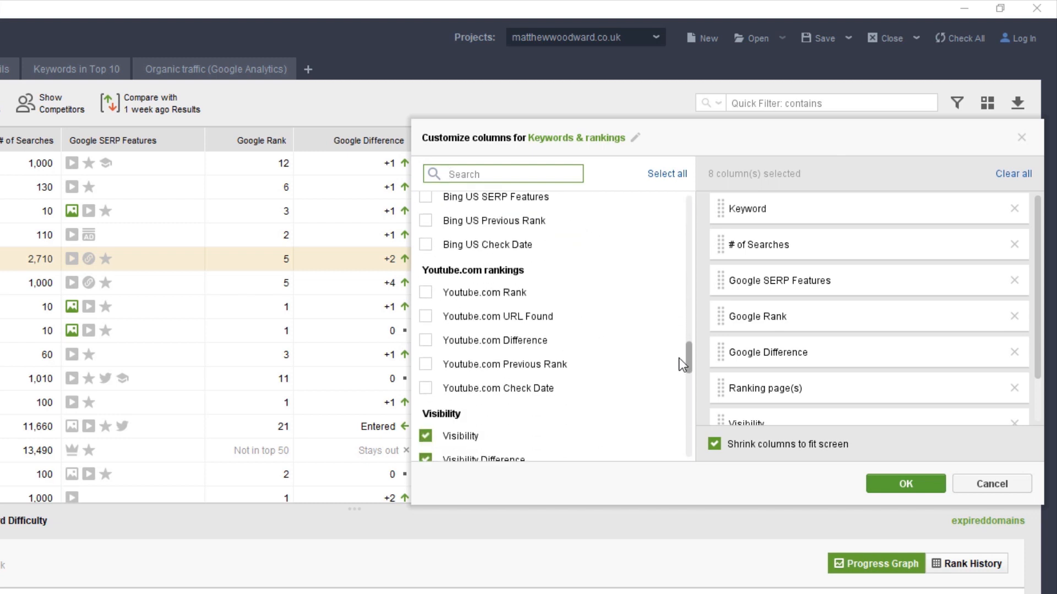
pyautogui.scroll(-3)
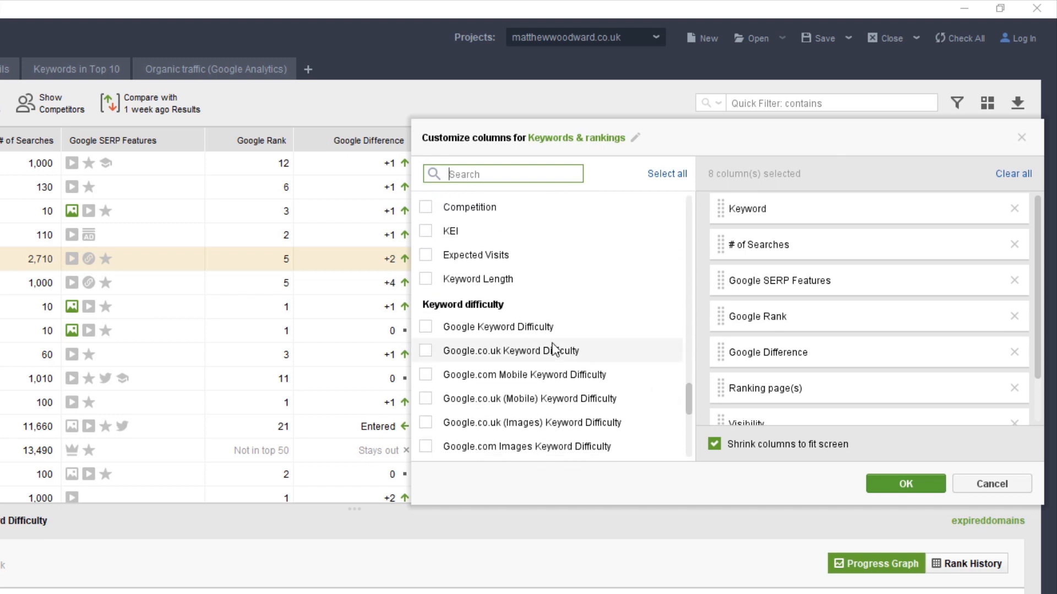
pyautogui.click(425, 326)
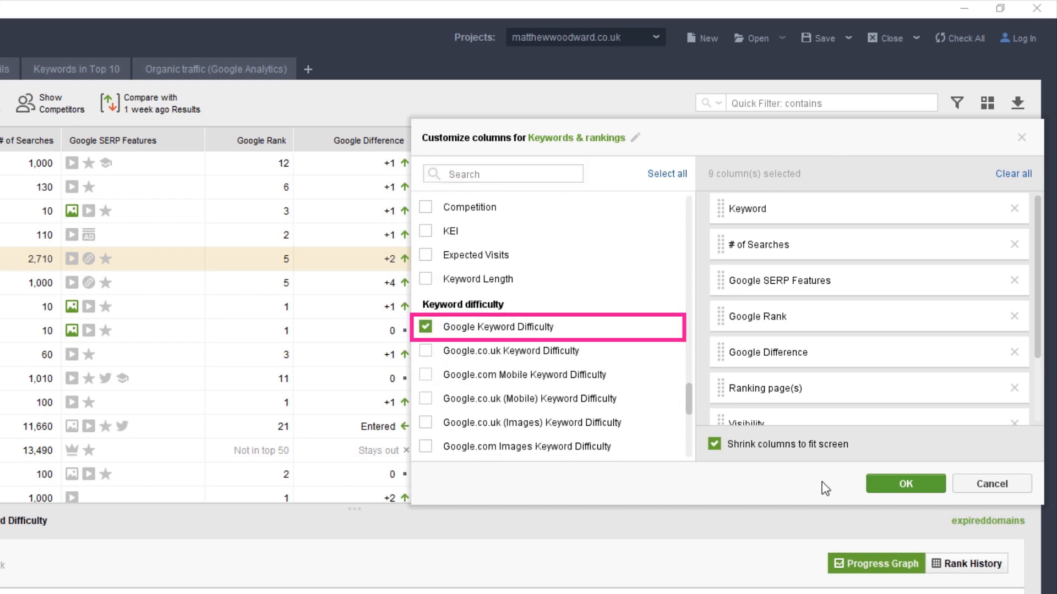
pyautogui.click(905, 484)
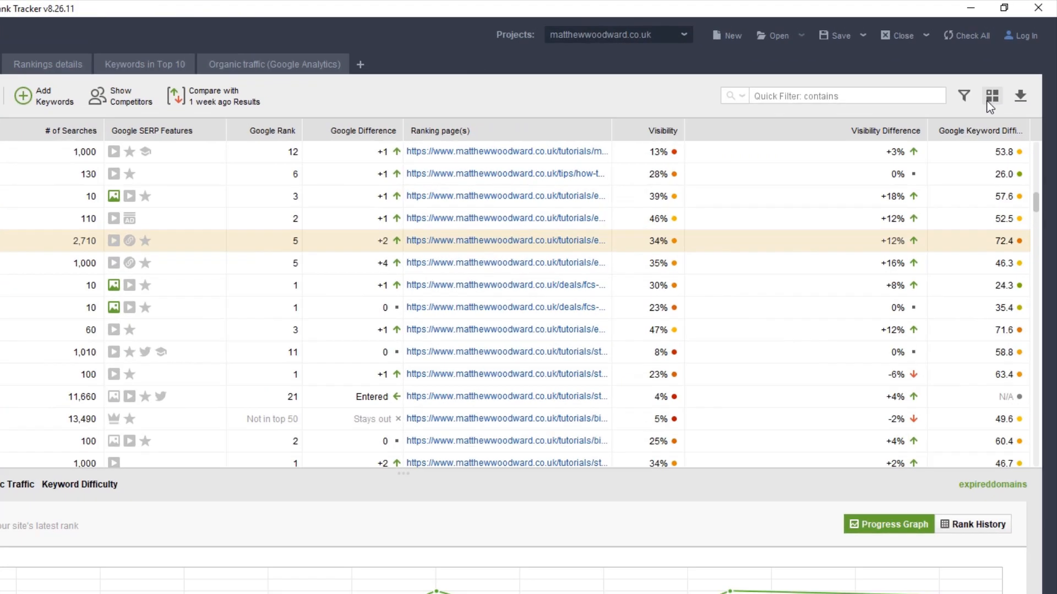
pyautogui.click(992, 96)
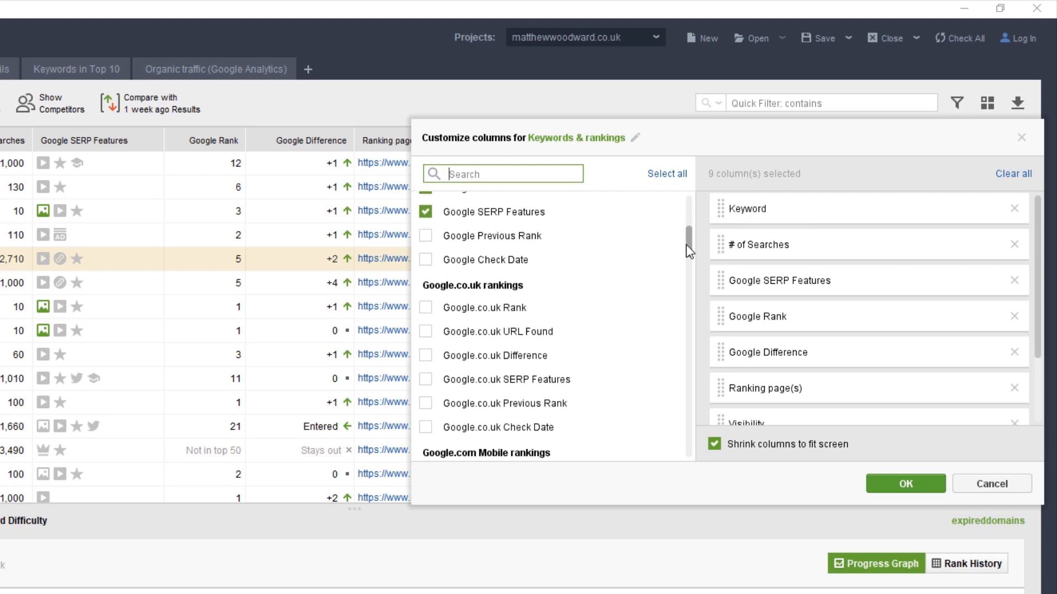
pyautogui.click(905, 483)
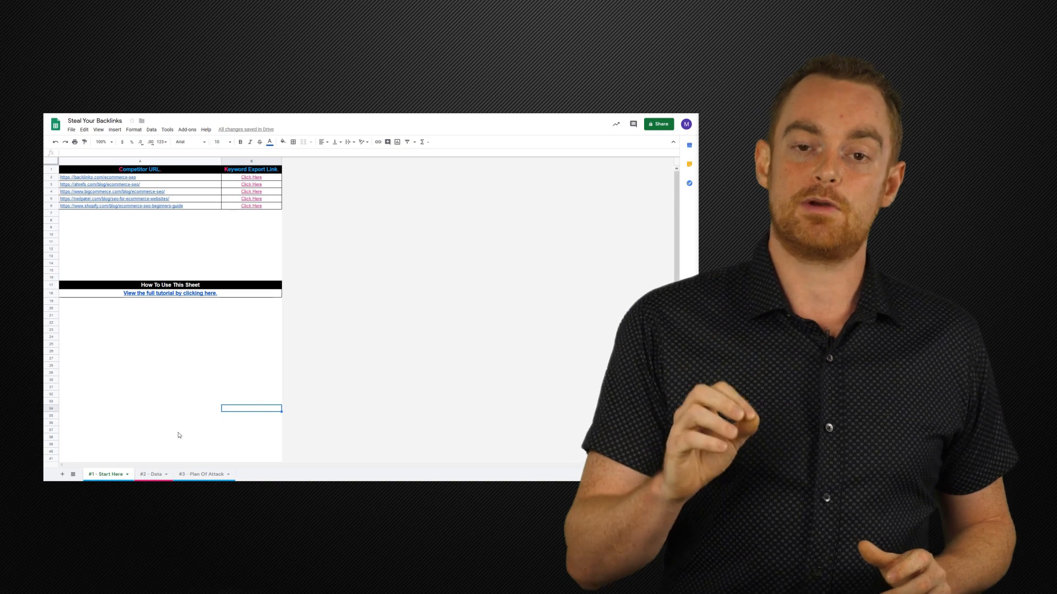
# Switch the Steal Your Backlinks spreadsheet to its #3 - Plan Of Attack sheet
pyautogui.click(199, 473)
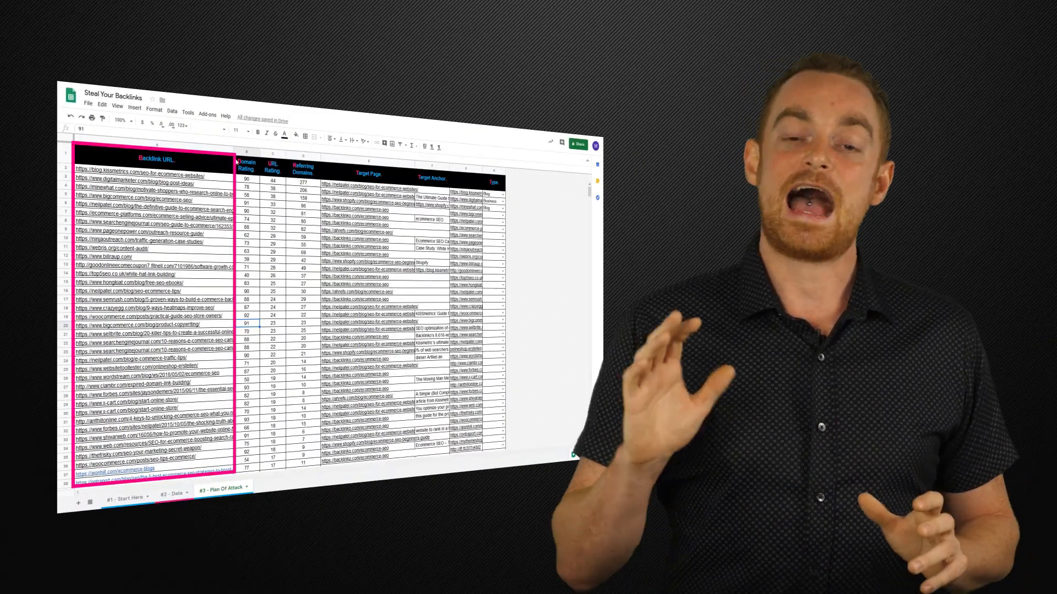
pyautogui.click(246, 165)
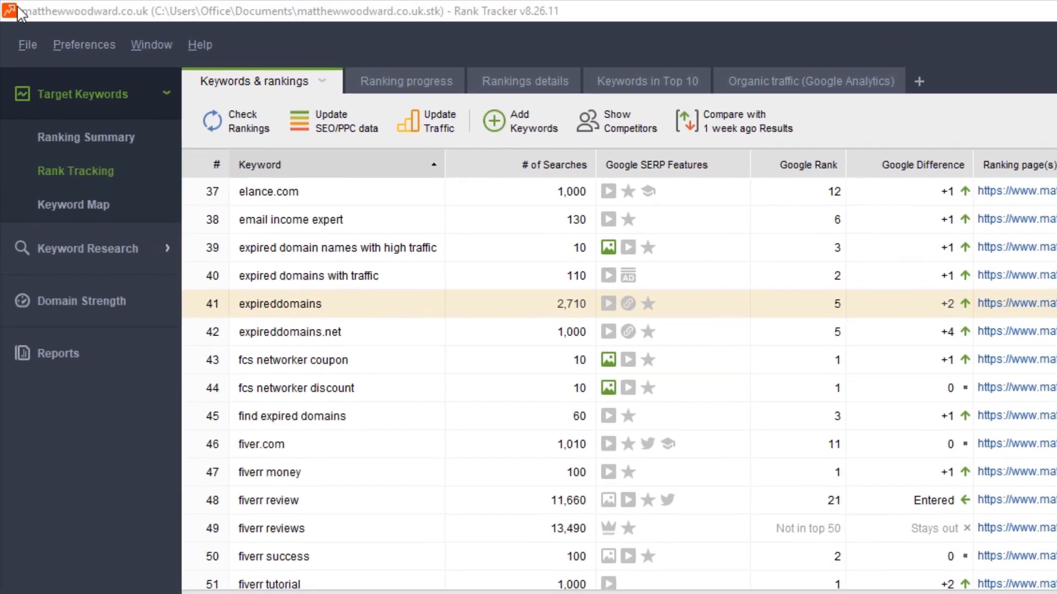
# Start a new Scheduler task from Preferences and reach its recurrence choice (daily/weekly/monthly/one-off)
pyautogui.click(83, 44)
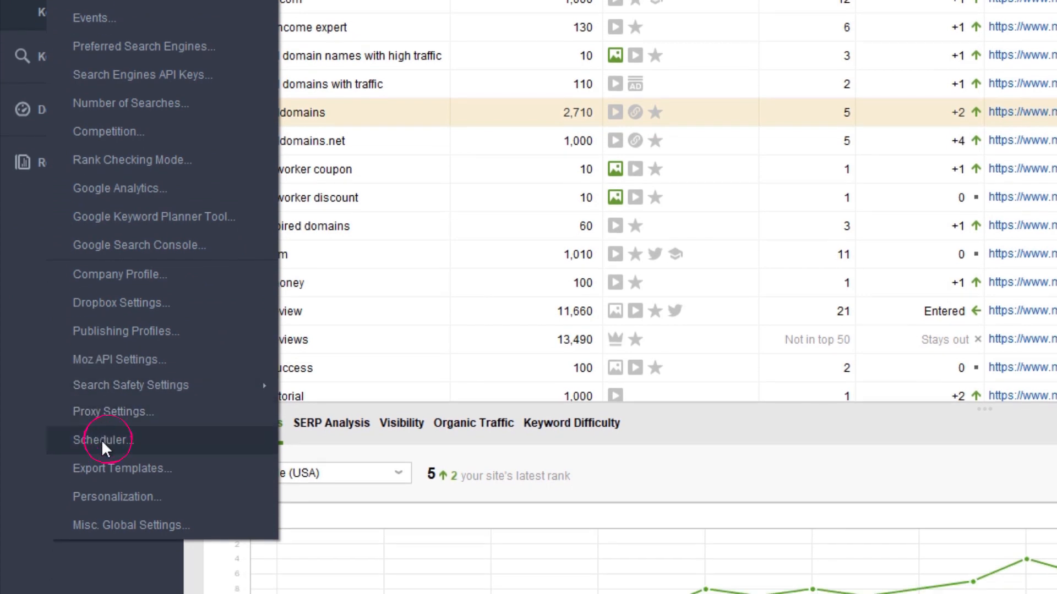
pyautogui.click(103, 439)
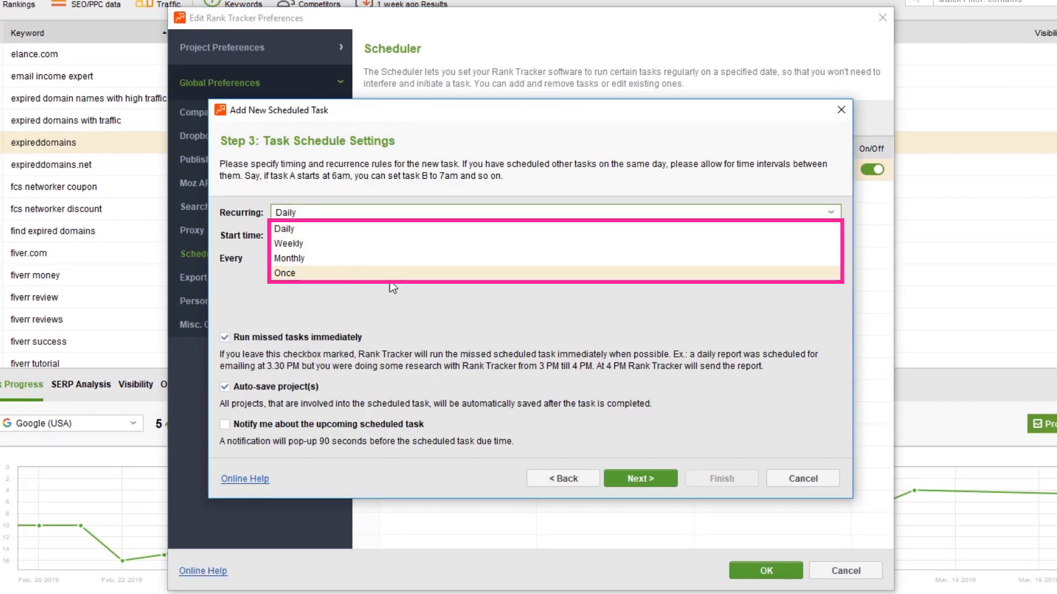
pyautogui.click(284, 229)
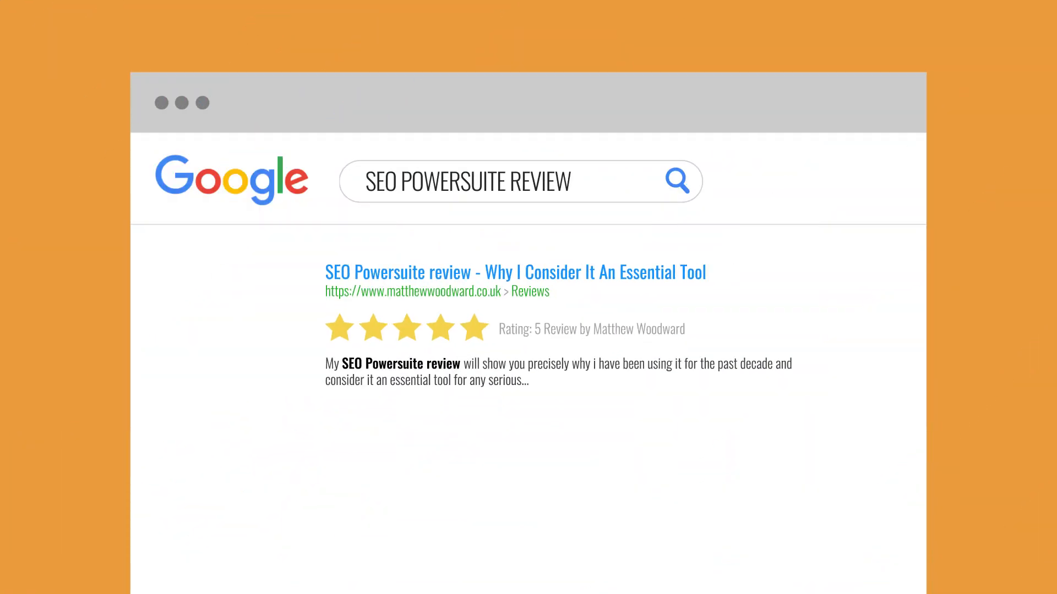
# Move down the Google results mockup to the Videos carousel for the SEO Powersuite review
pyautogui.scroll(-3)
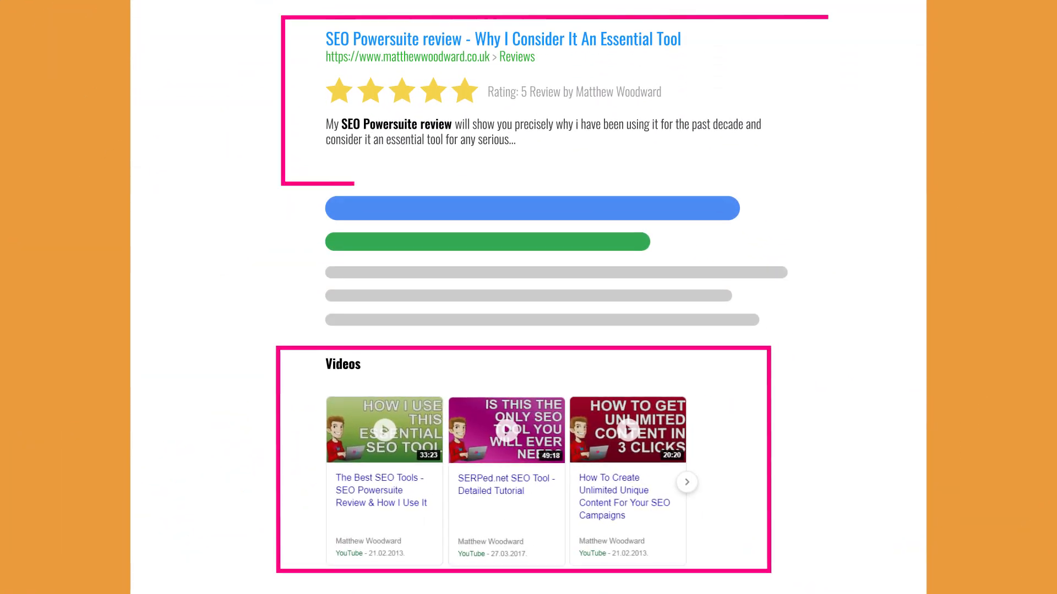
pyautogui.scroll(-3)
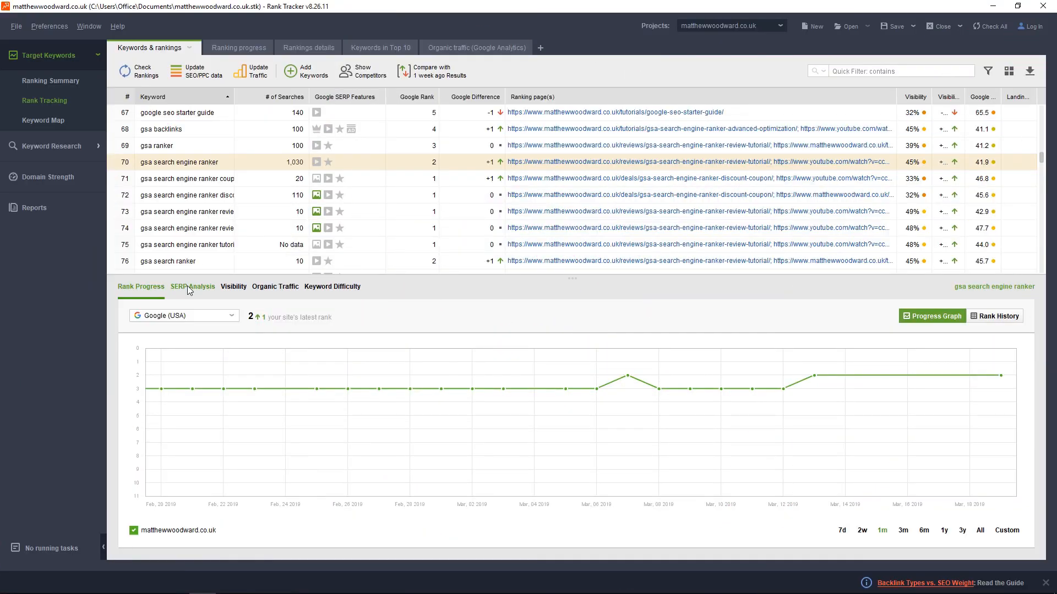
# Show the SERP Analysis history for gsa search engine ranker, then reach the Alternative URLs settings
pyautogui.click(192, 286)
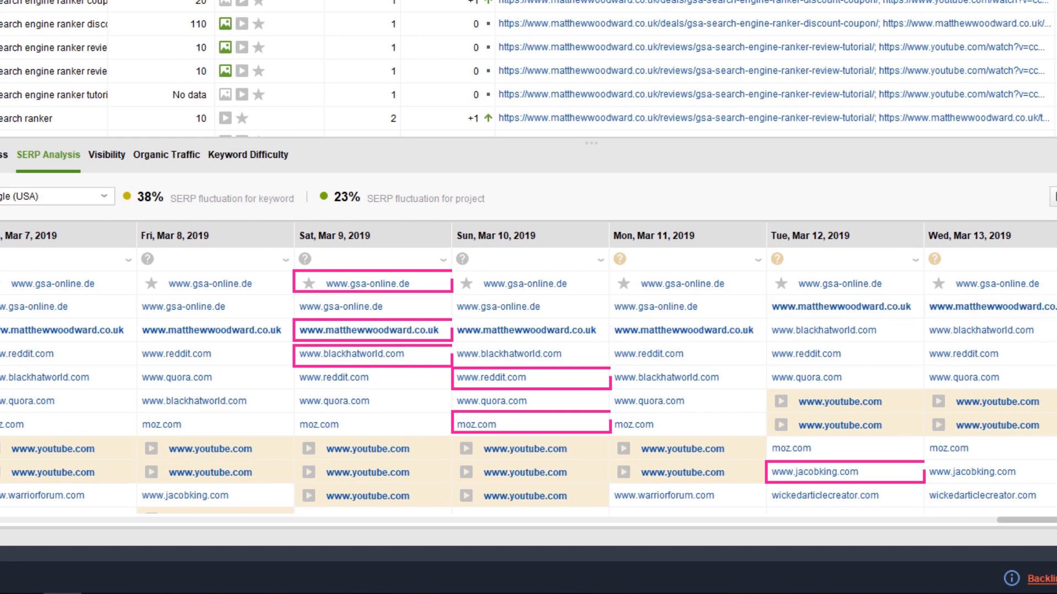
pyautogui.click(50, 25)
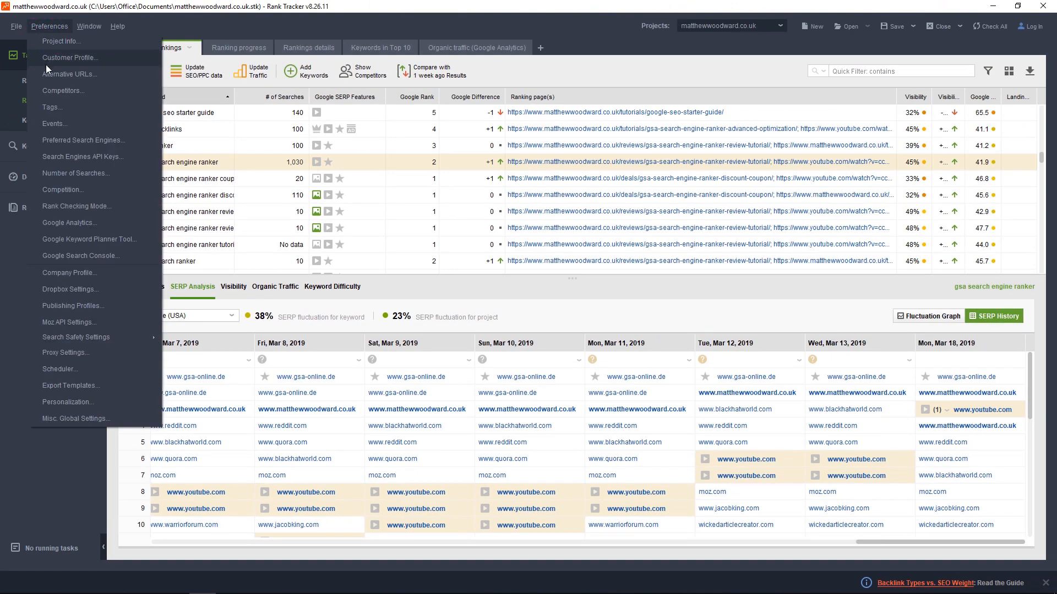
pyautogui.click(70, 74)
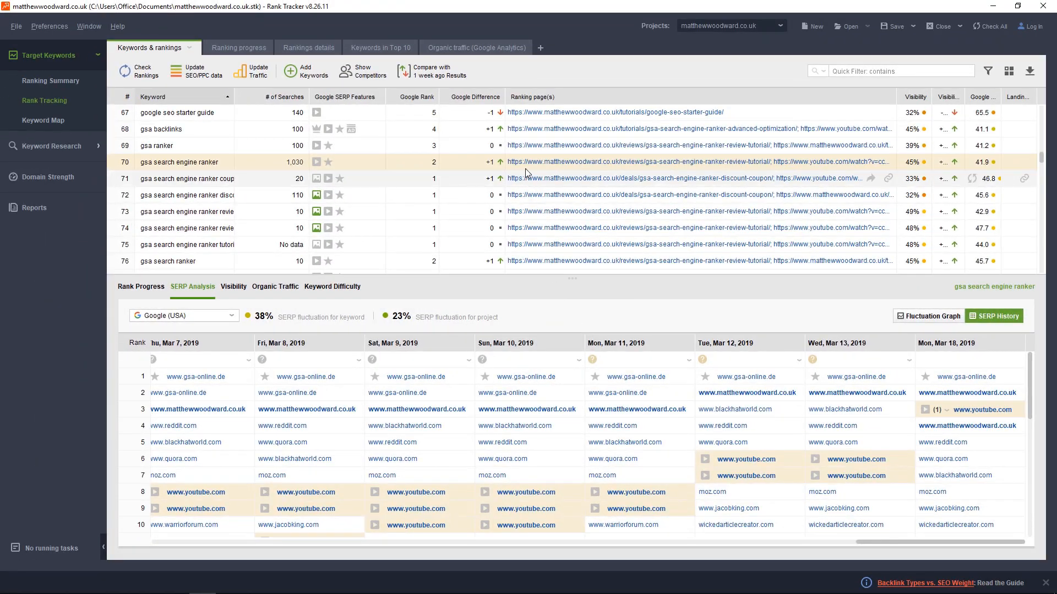
pyautogui.moveTo(526, 164)
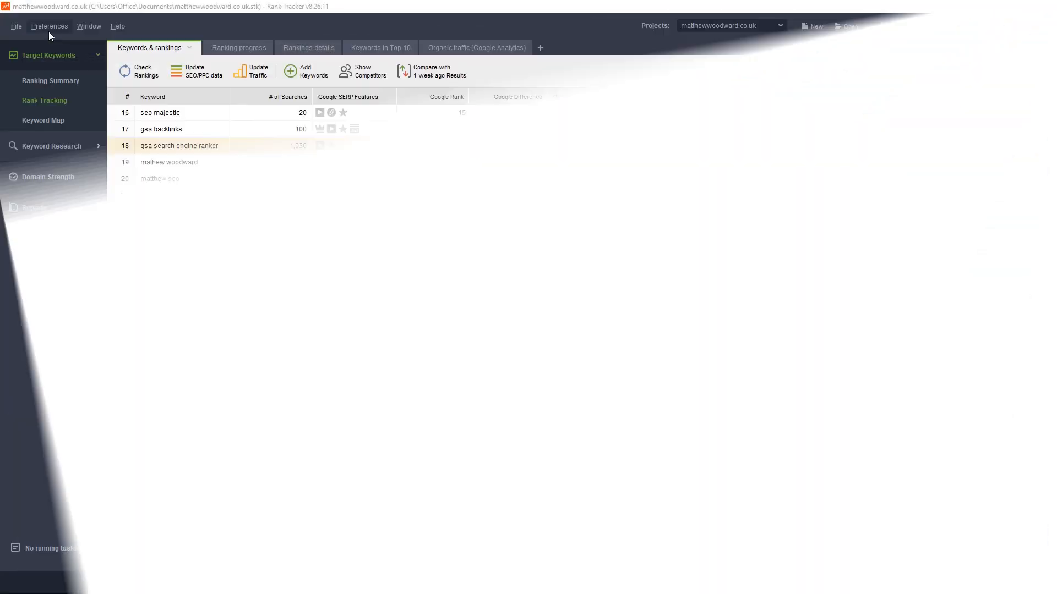
# Review the Preferred Search Engines settings under Preferences
pyautogui.click(48, 25)
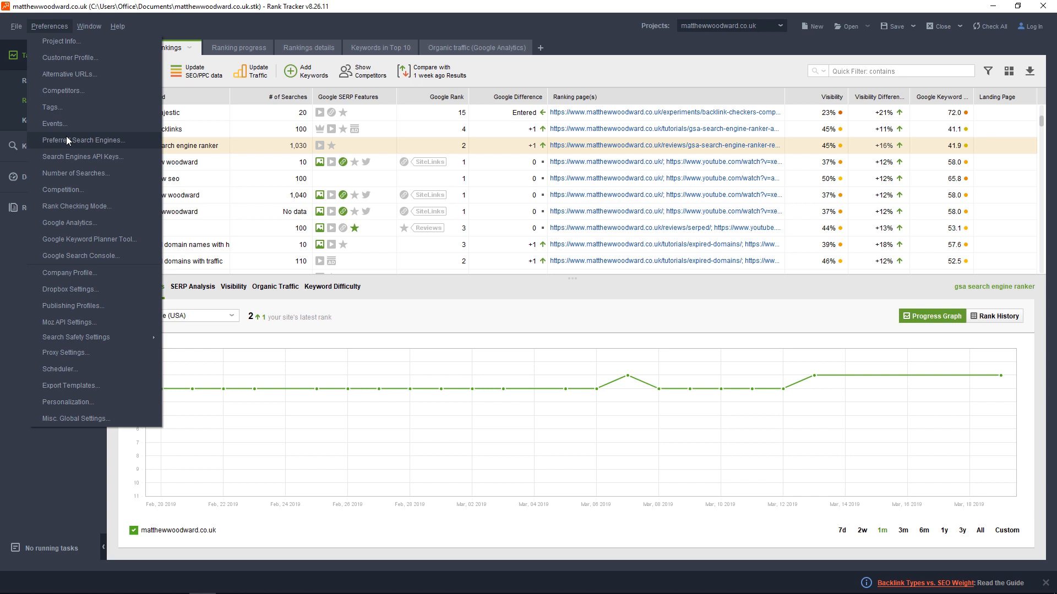
pyautogui.click(83, 140)
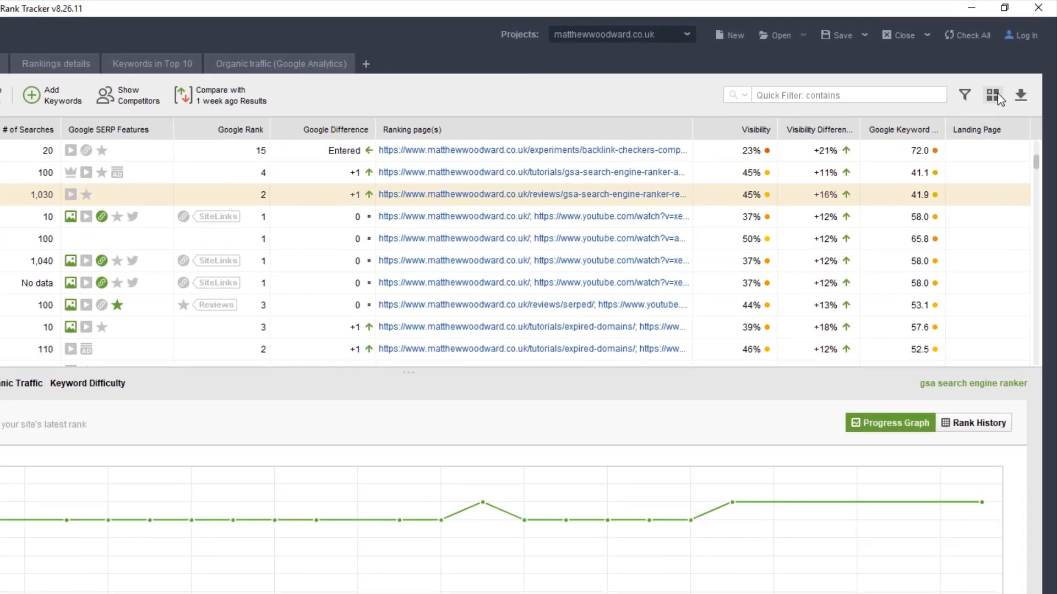
# Add Youtube.com Rank and Youtube.com URL Found columns to the rankings table
pyautogui.click(992, 95)
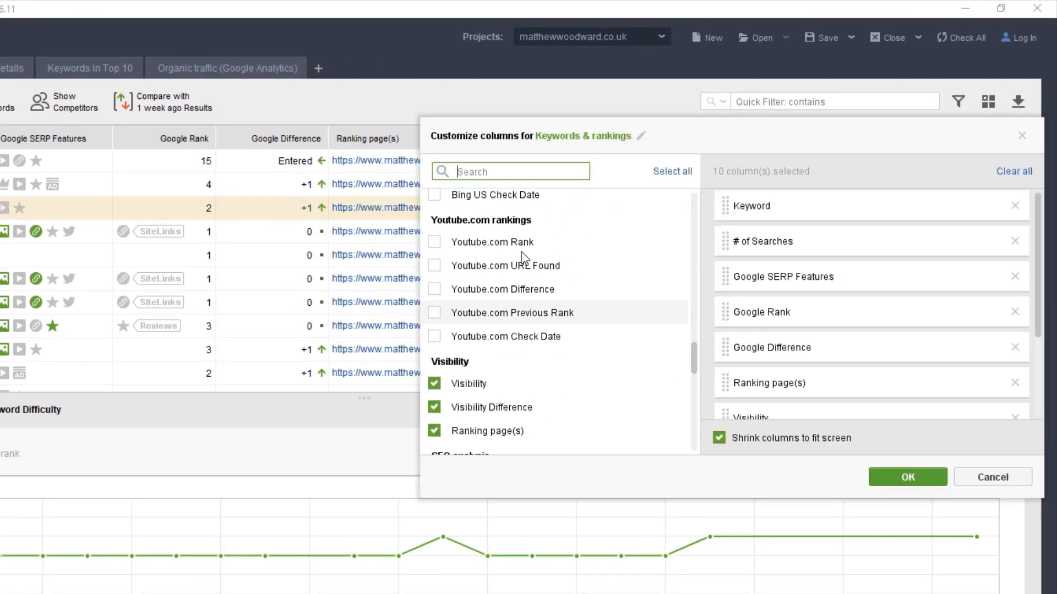
pyautogui.click(434, 241)
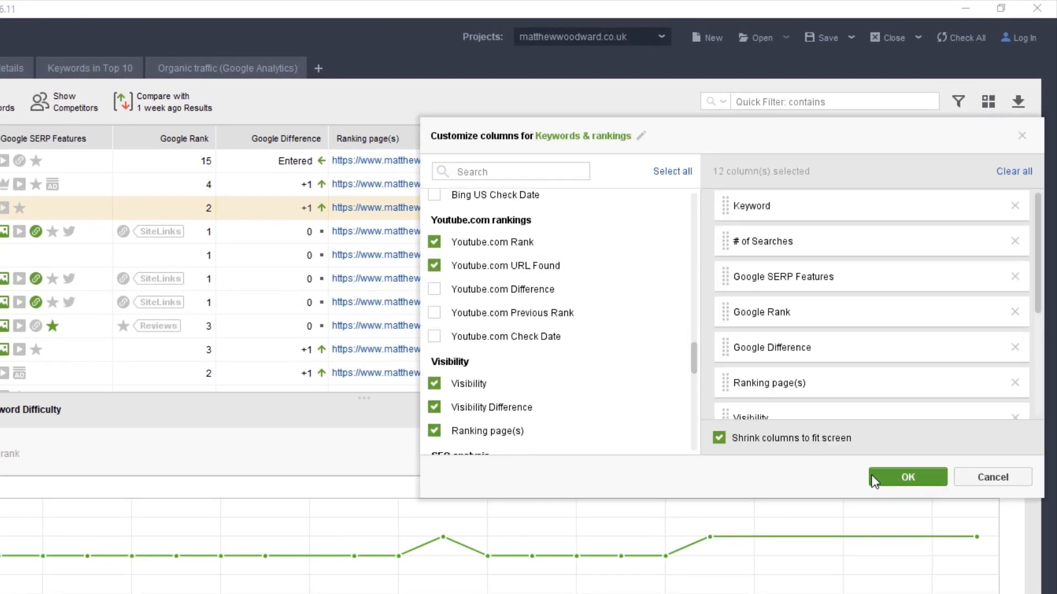
pyautogui.click(906, 476)
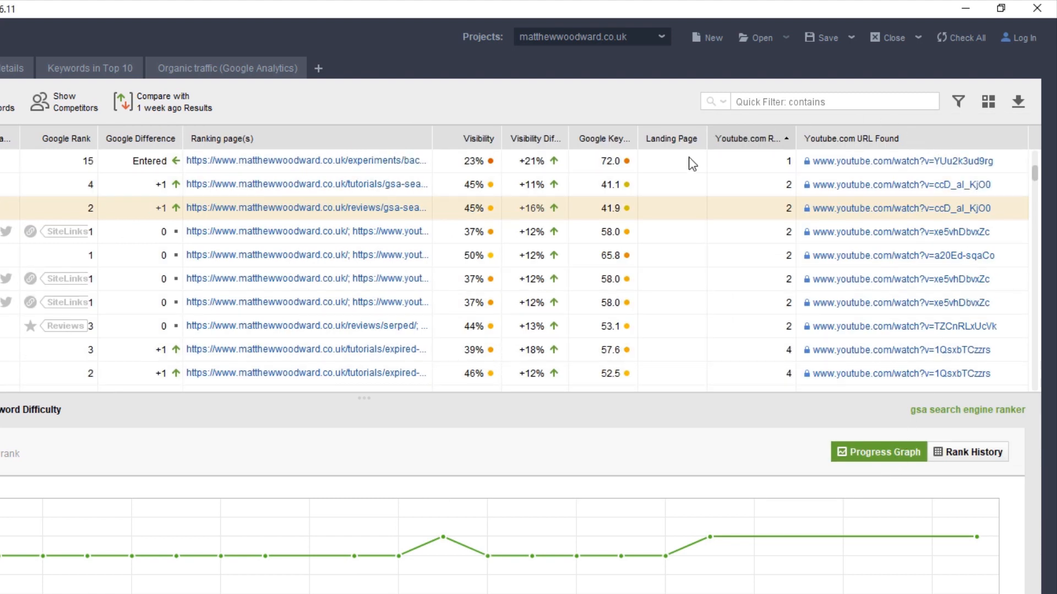